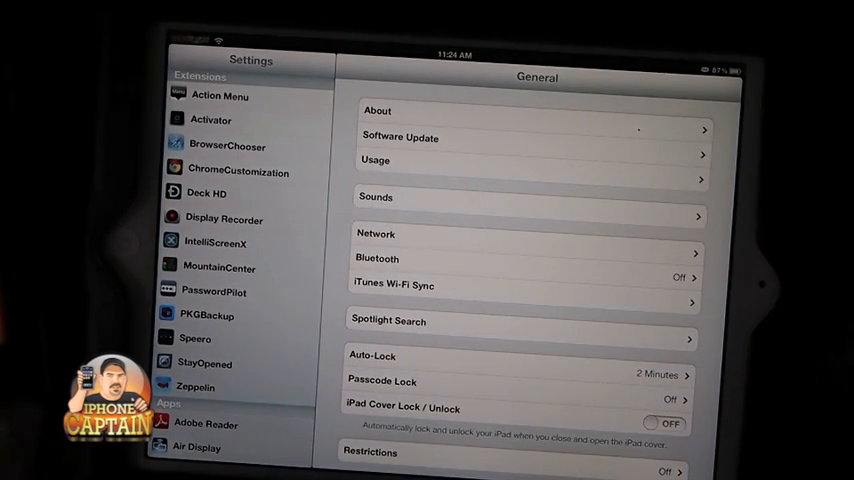
# Launch the App Store from the home screen, showing the 'dreamworks dragon' search.
pyautogui.click(214, 291)
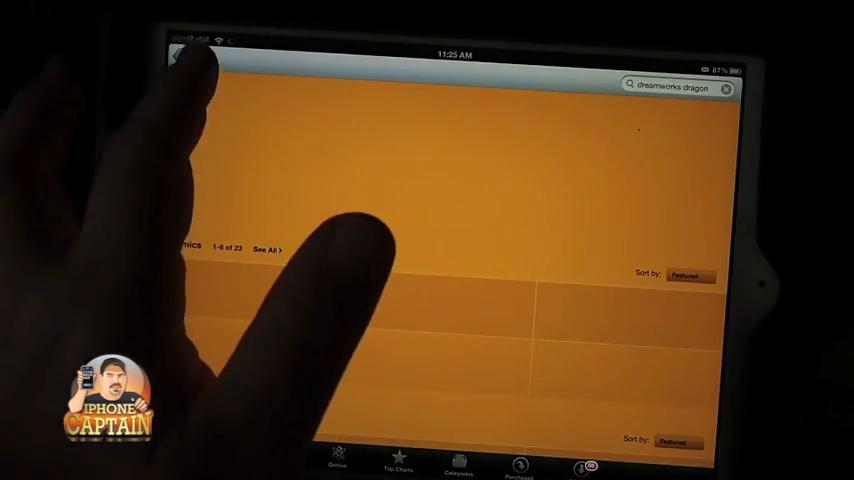
# Go to Featured, then Top Charts, confirming the filled Apple ID password with OK.
pyautogui.click(276, 463)
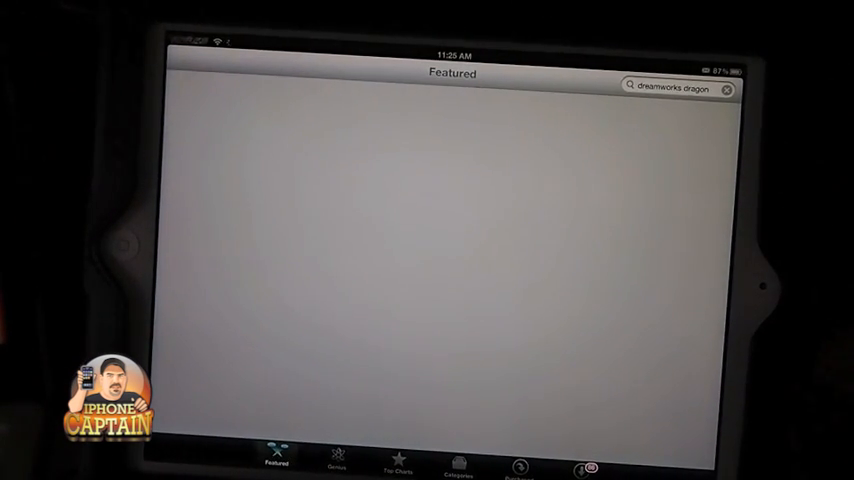
pyautogui.click(397, 463)
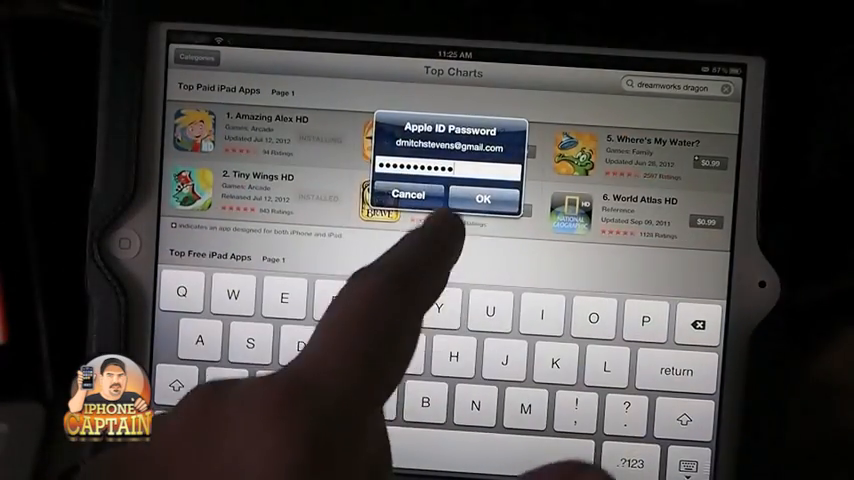
pyautogui.click(482, 197)
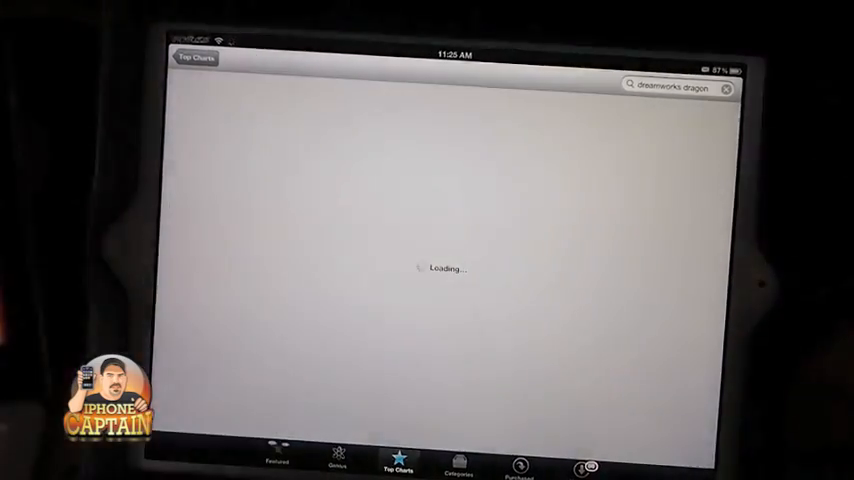
# From the home screen, review the PasswordPilot, Zeppelin and StayOpened tweak pages in Settings.
pyautogui.press('home')
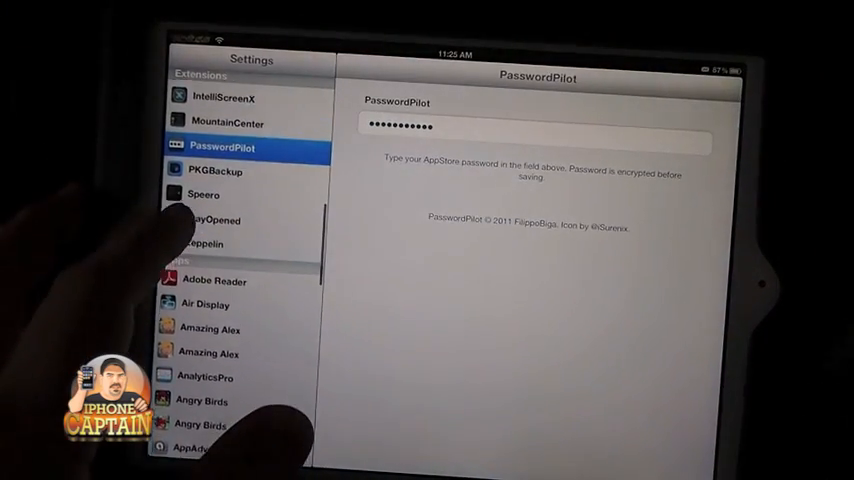
pyautogui.click(204, 244)
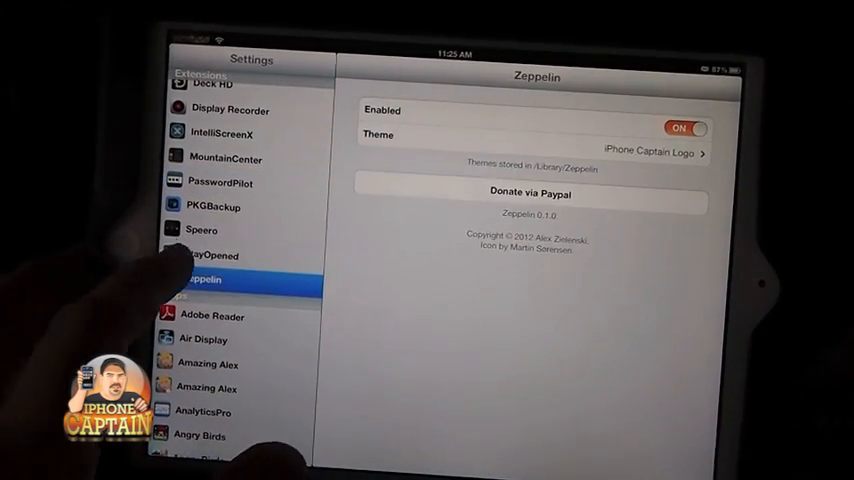
pyautogui.click(210, 256)
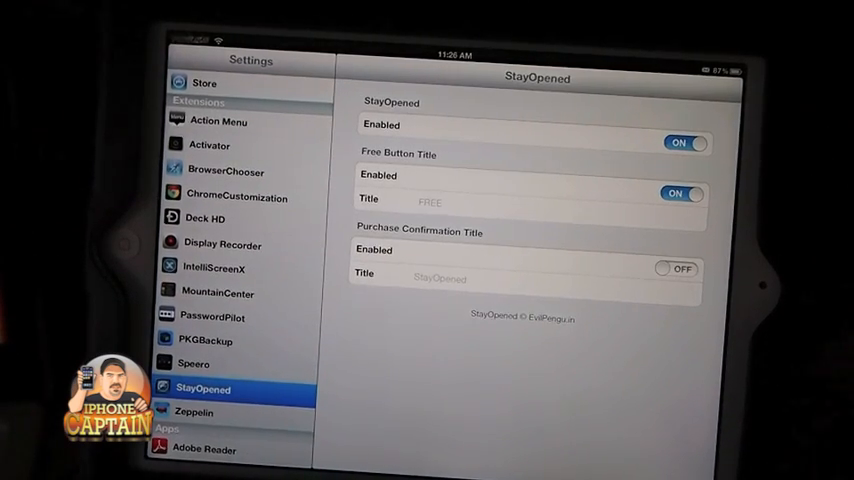
pyautogui.click(227, 171)
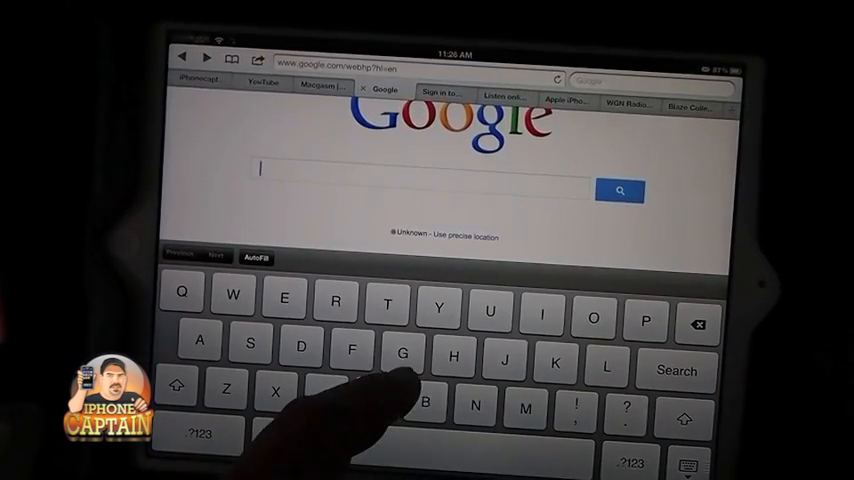
# Enter 'iphone' in Safari's Google search field.
pyautogui.write('iph')
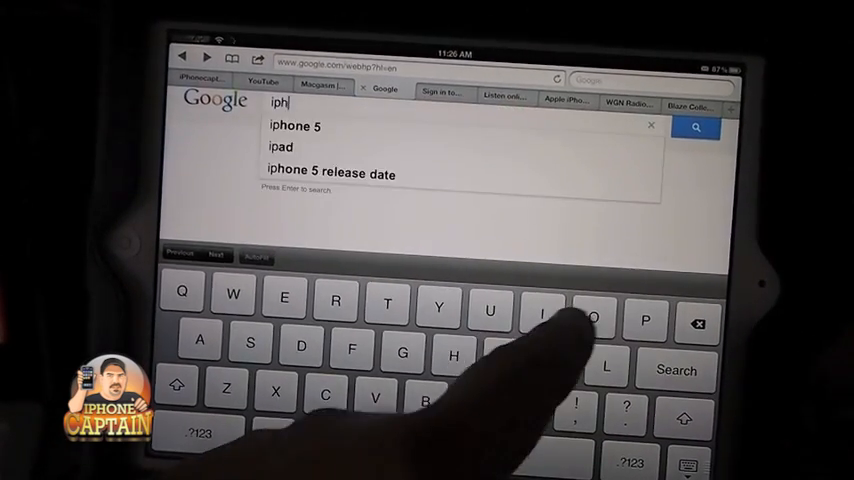
pyautogui.write('one')
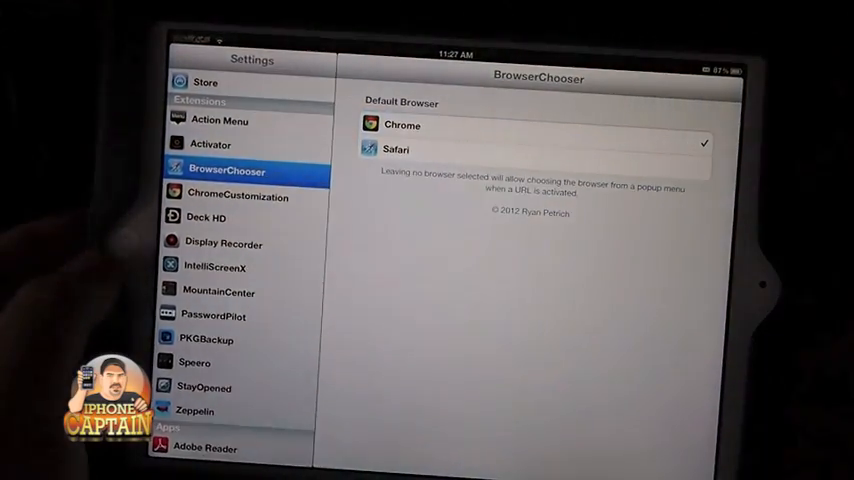
# View ChromeCustomization options, return to BrowserChooser, then go to the home screen.
pyautogui.click(238, 196)
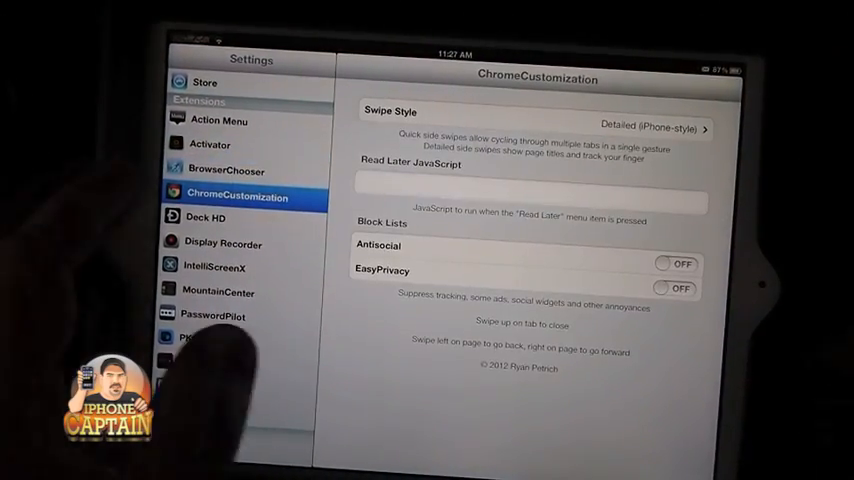
pyautogui.click(222, 169)
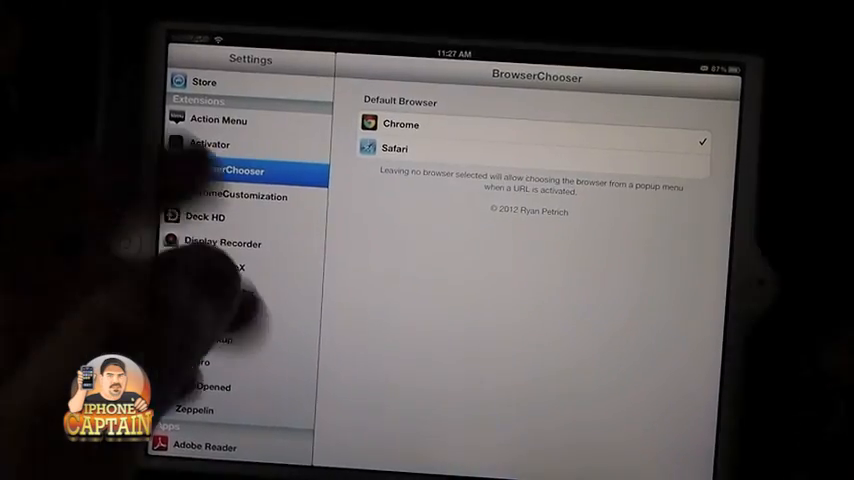
pyautogui.press('home')
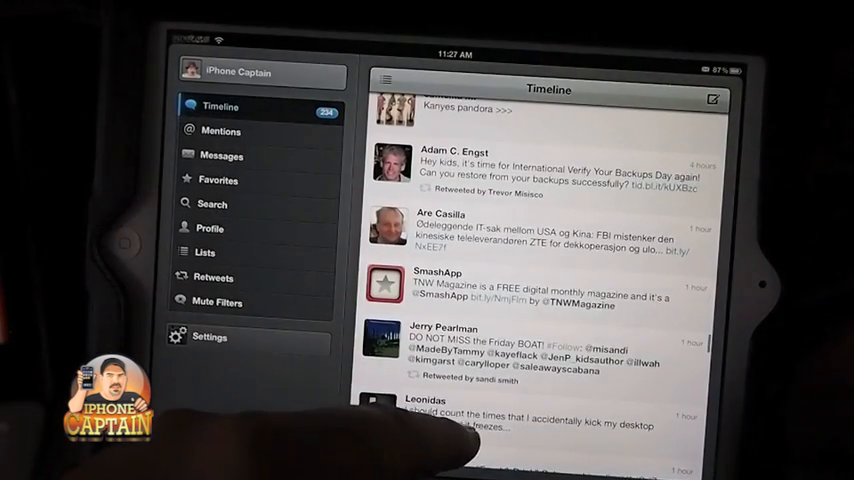
# Scroll the Tweetbot Timeline down to older tweets, then slightly back up.
pyautogui.scroll(-3)
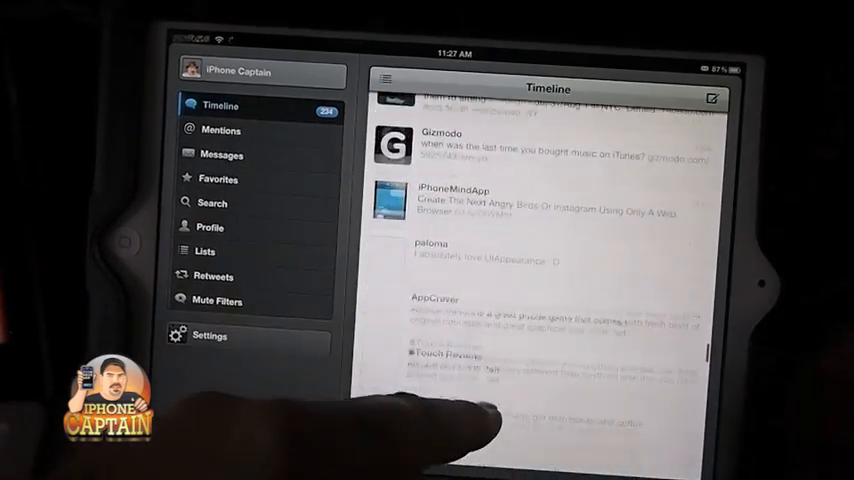
pyautogui.scroll(-3)
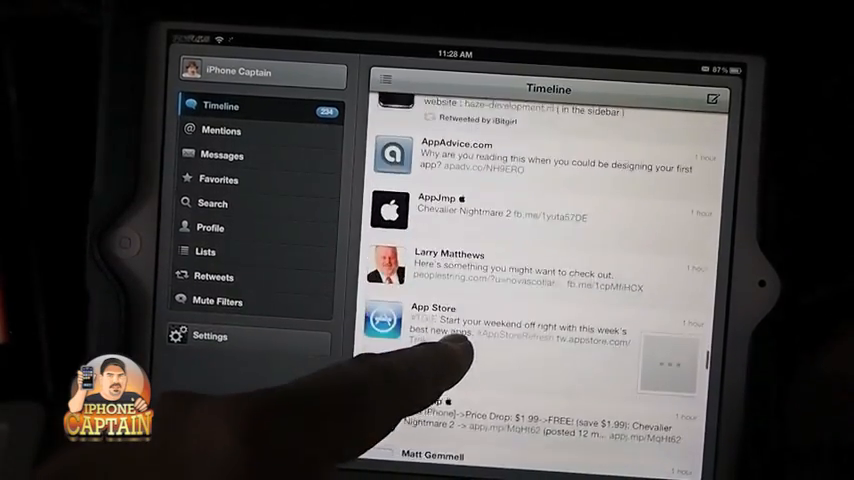
pyautogui.scroll(3)
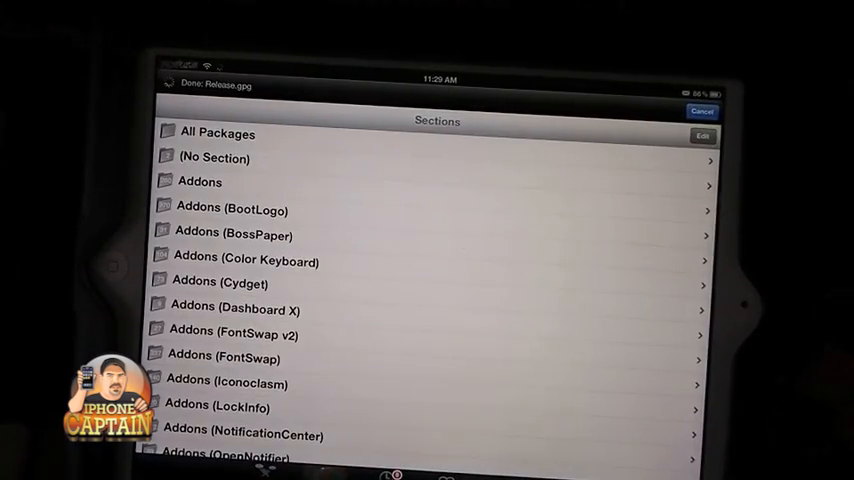
# Open Cydia's Addons section and scroll down to 'iPhone Captain Logo For Zeppelin'.
pyautogui.scroll(-3)
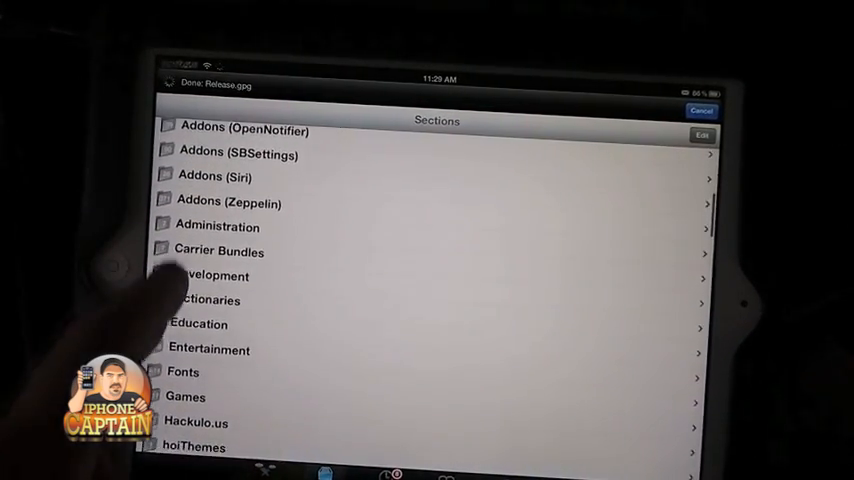
pyautogui.click(240, 129)
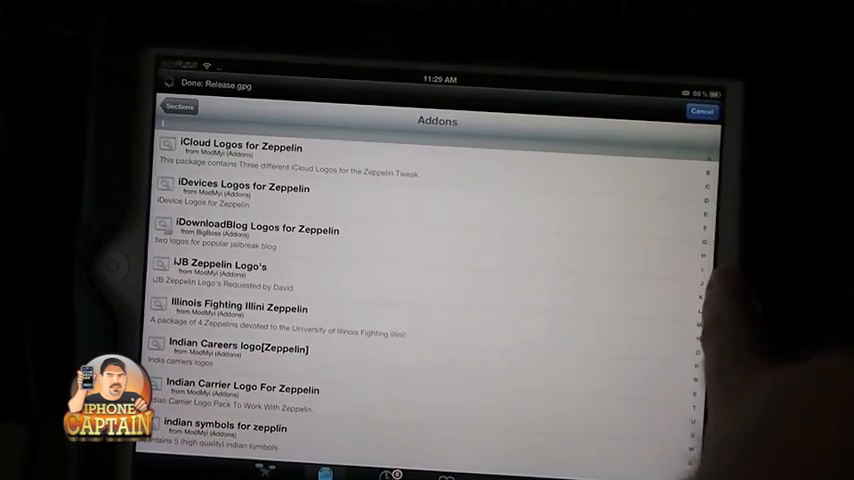
pyautogui.scroll(-3)
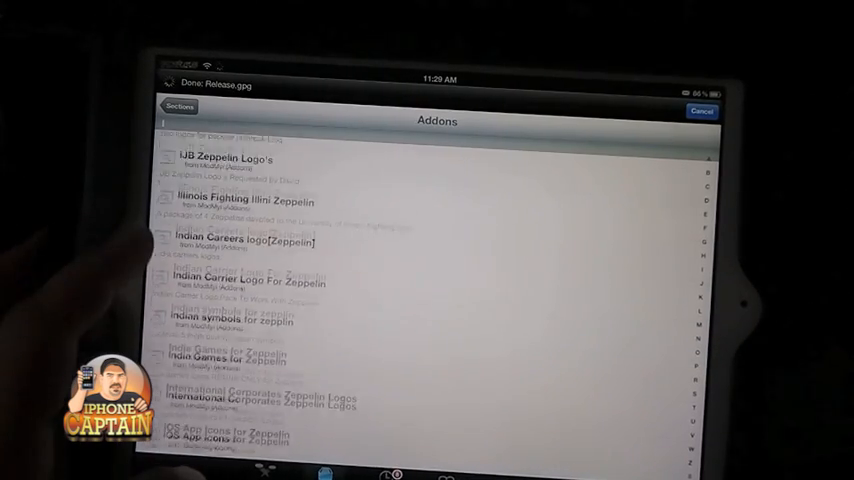
pyautogui.scroll(-3)
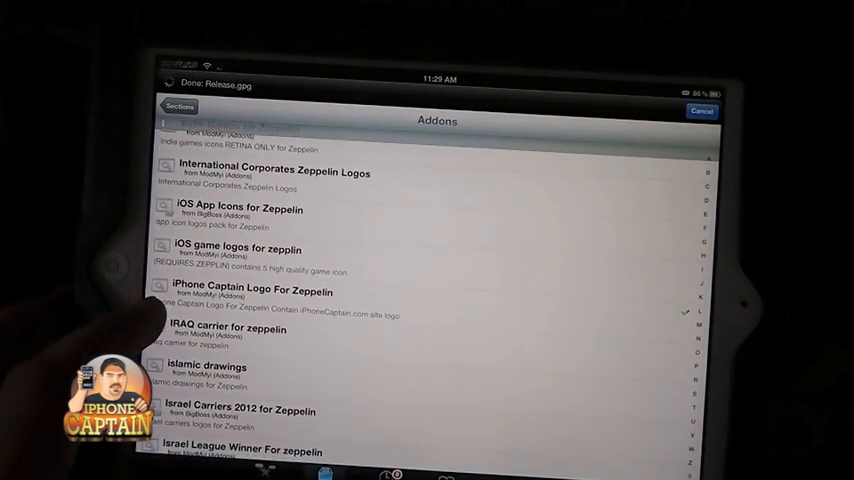